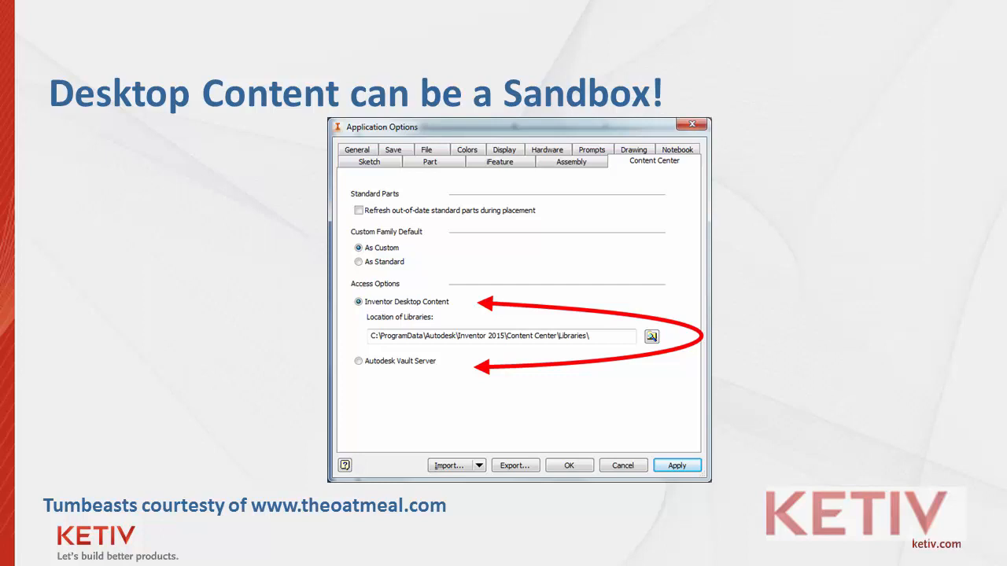
- Switch Content Center access to Inventor Desktop Content and accept the change notice
click(676, 465)
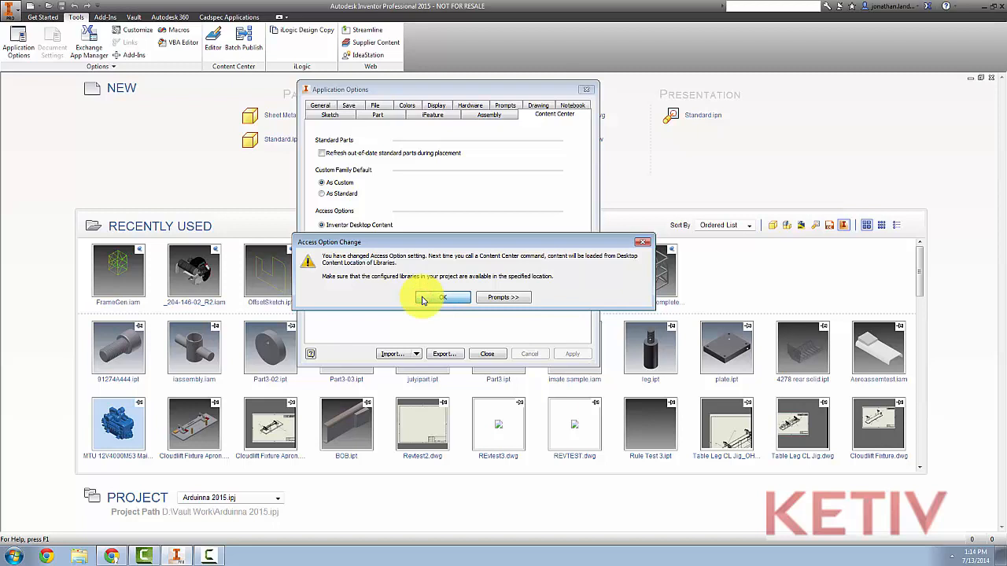
click(442, 298)
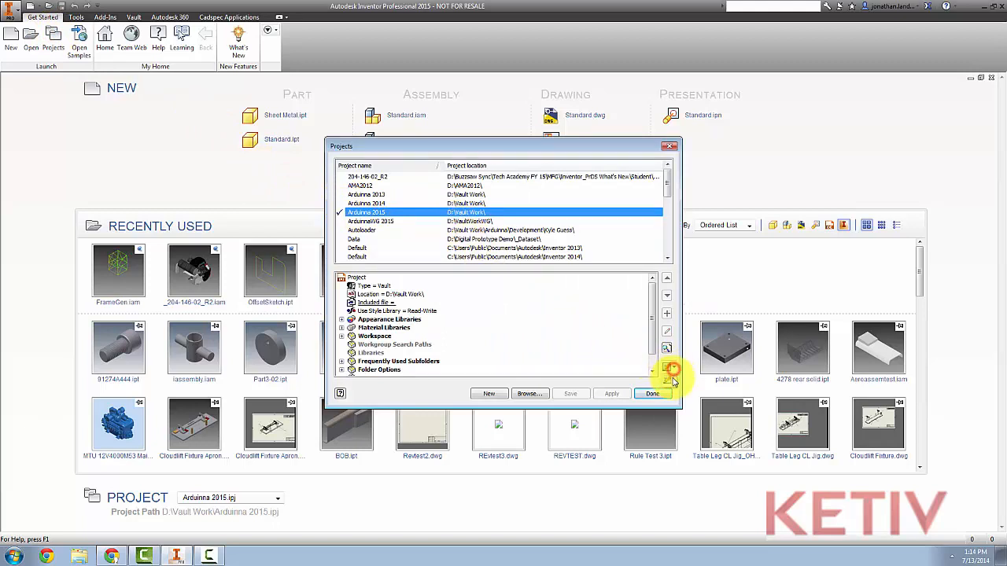
mouse_move(667, 367)
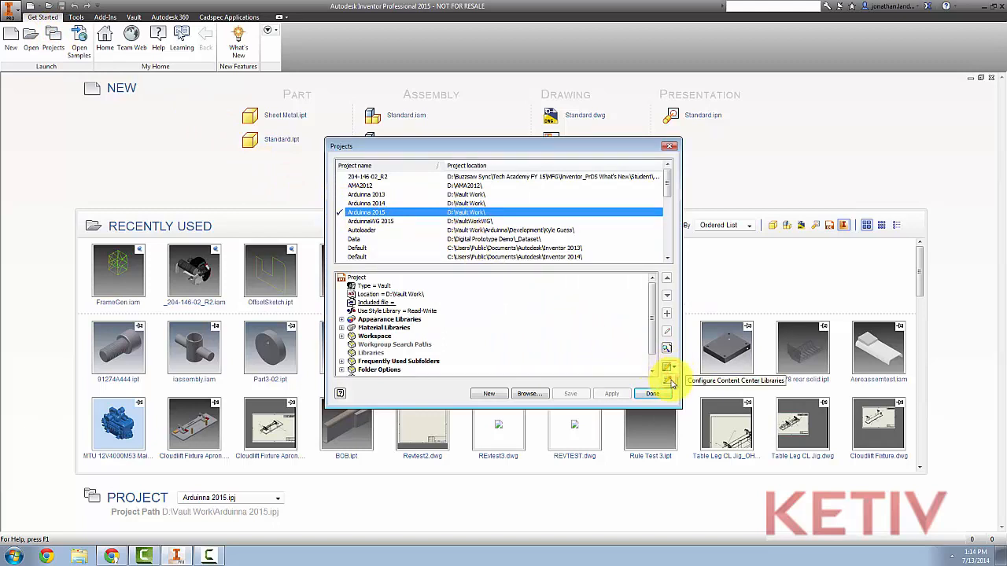
- Configure Content Center libraries for the Arduinna 2015 project
click(667, 368)
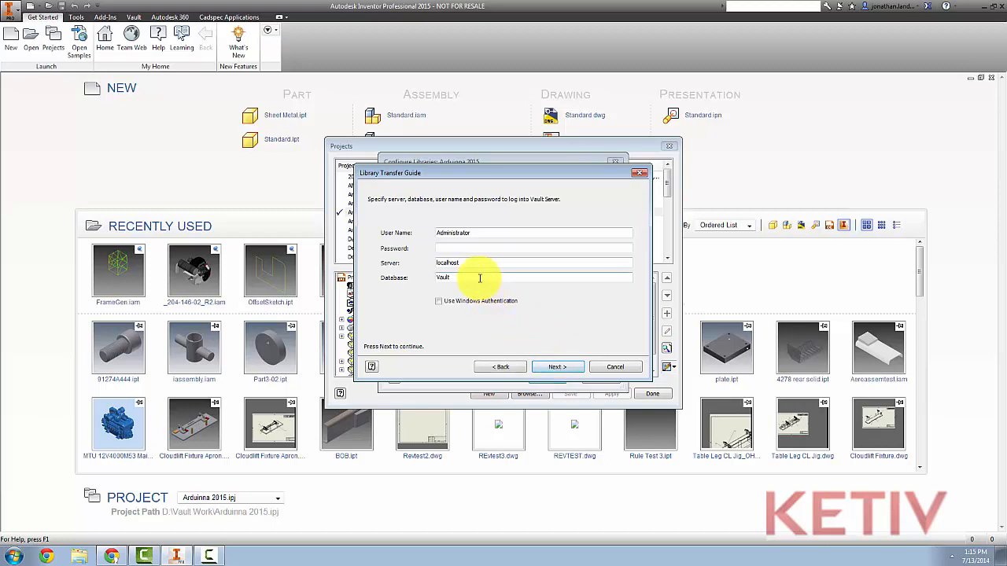
- Log in to the Vault server using the Arduinna database
text(Arduinna)
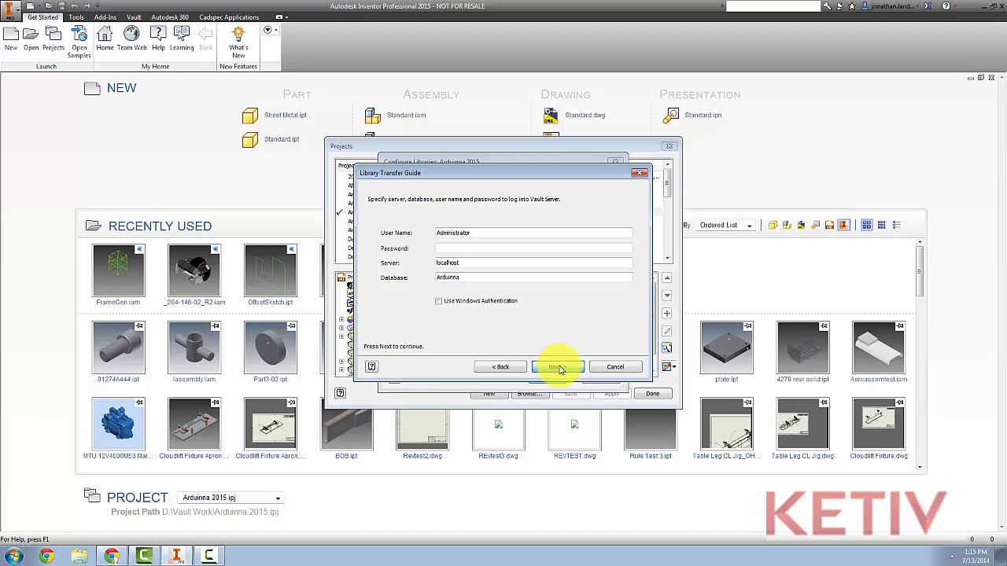
click(557, 367)
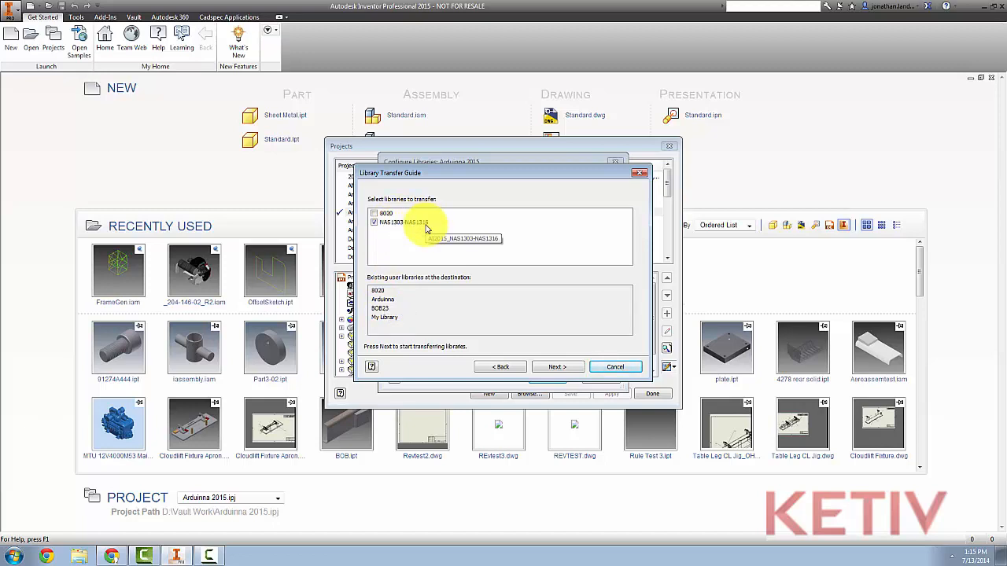
mouse_move(494, 266)
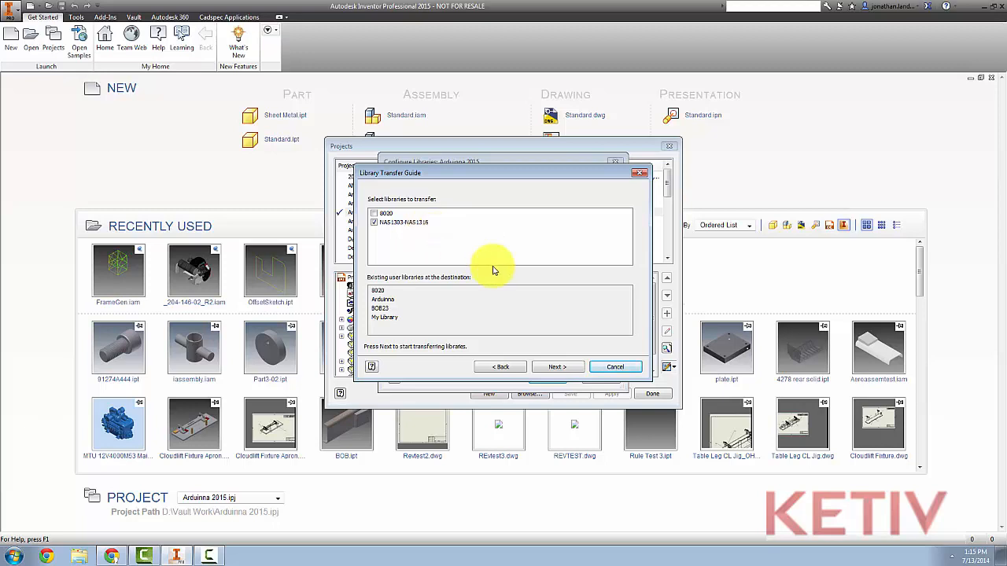
- Transfer the NAS1303-NAS1316 library, leaving 8020 unselected
click(615, 367)
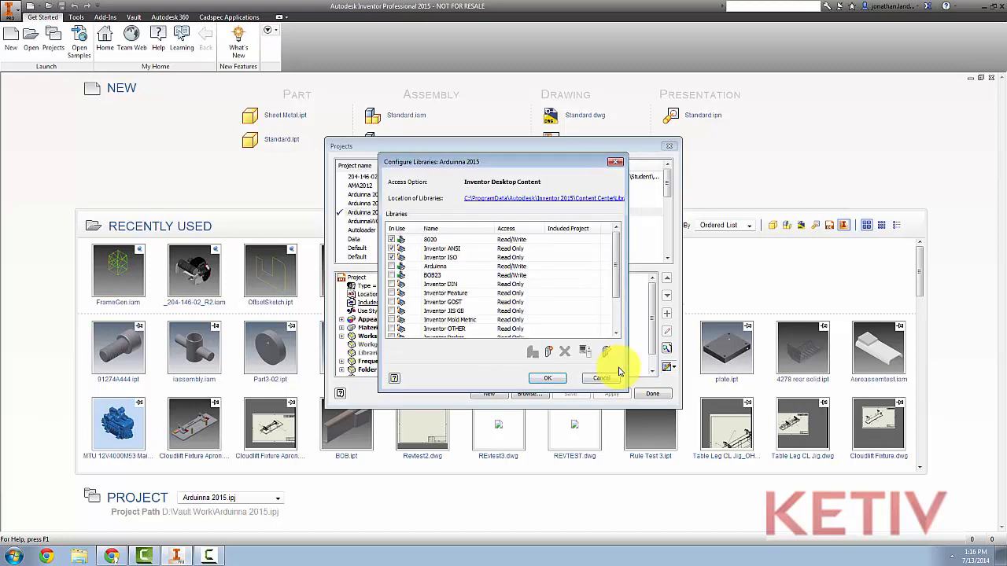
- Close the Configure Libraries dialog for Arduinna 2015
click(600, 378)
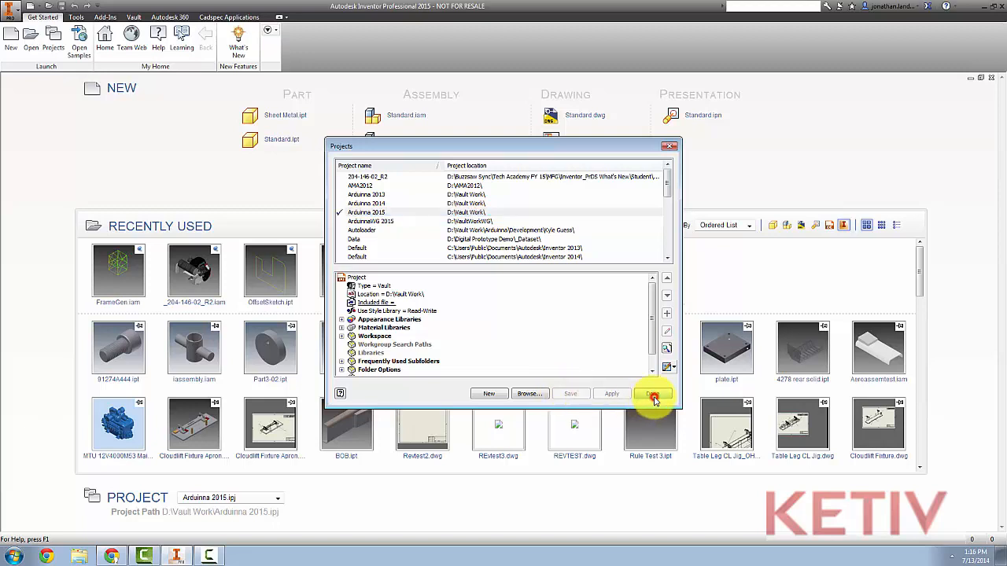
- Finish the Projects dialog and open Content Center Editor showing NAS 1303 bolts
click(653, 393)
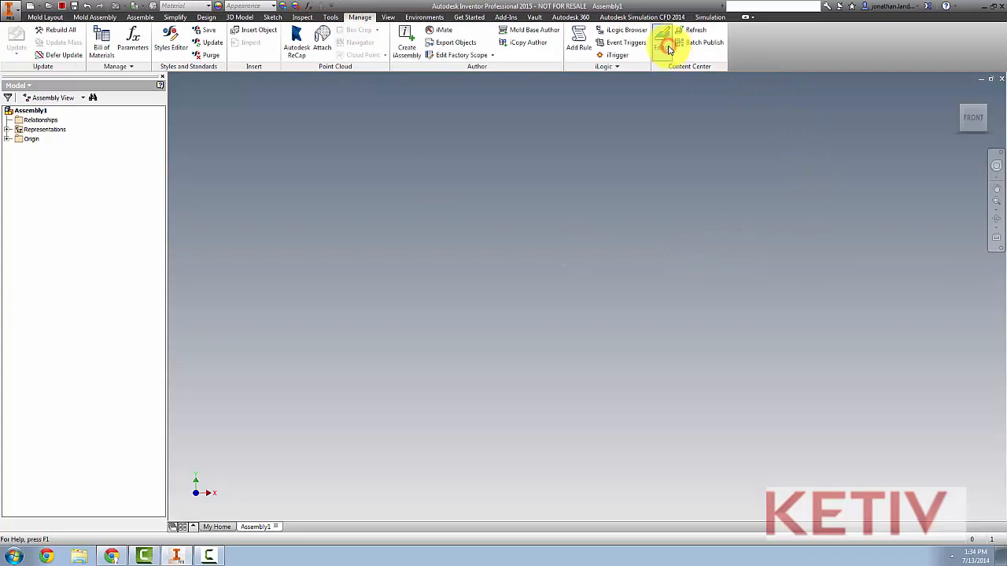
click(663, 40)
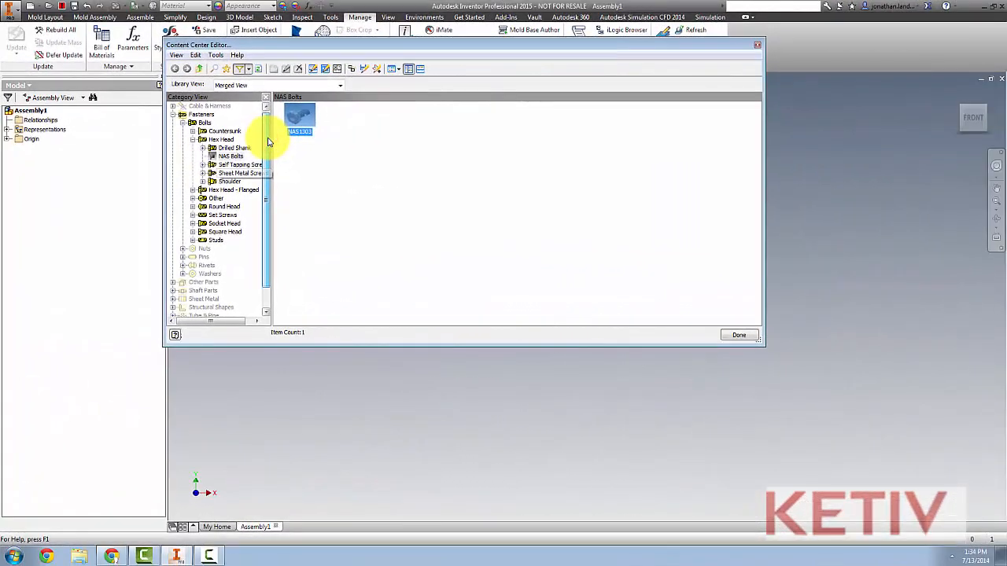